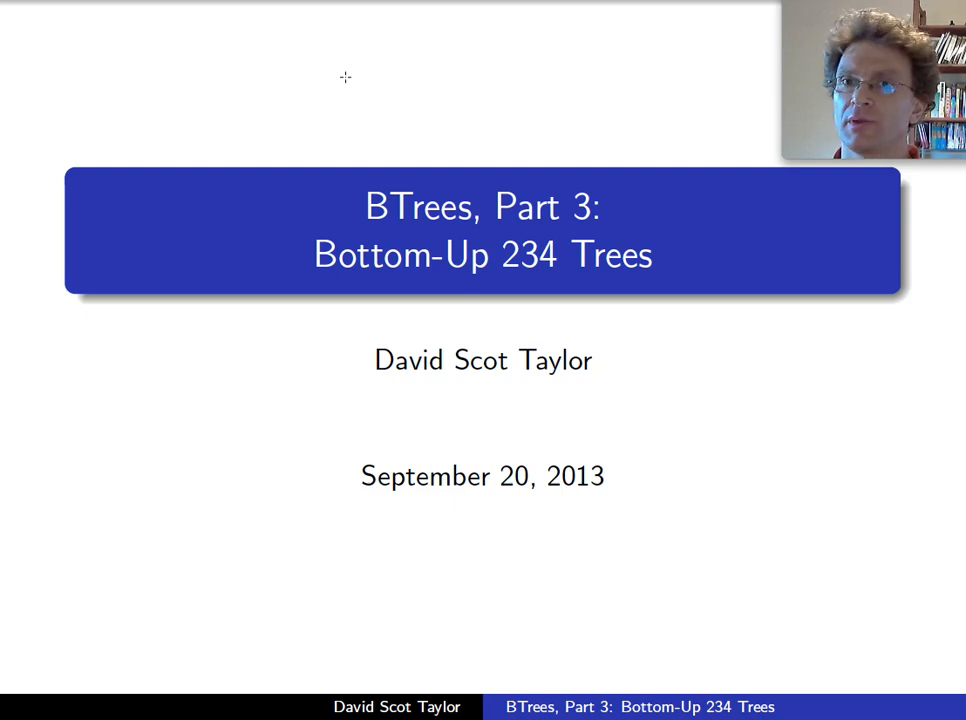
- Advance the slides through inserting 3, 7 and 4 into one node (3, 4, 7)
key("Right")
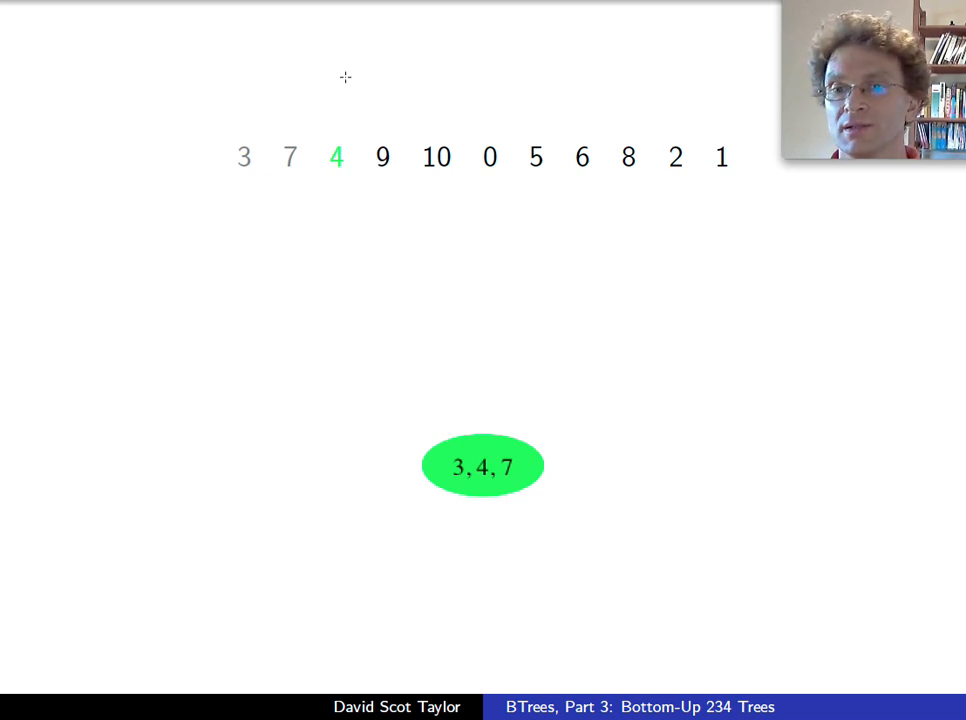
mouse_move(432, 450)
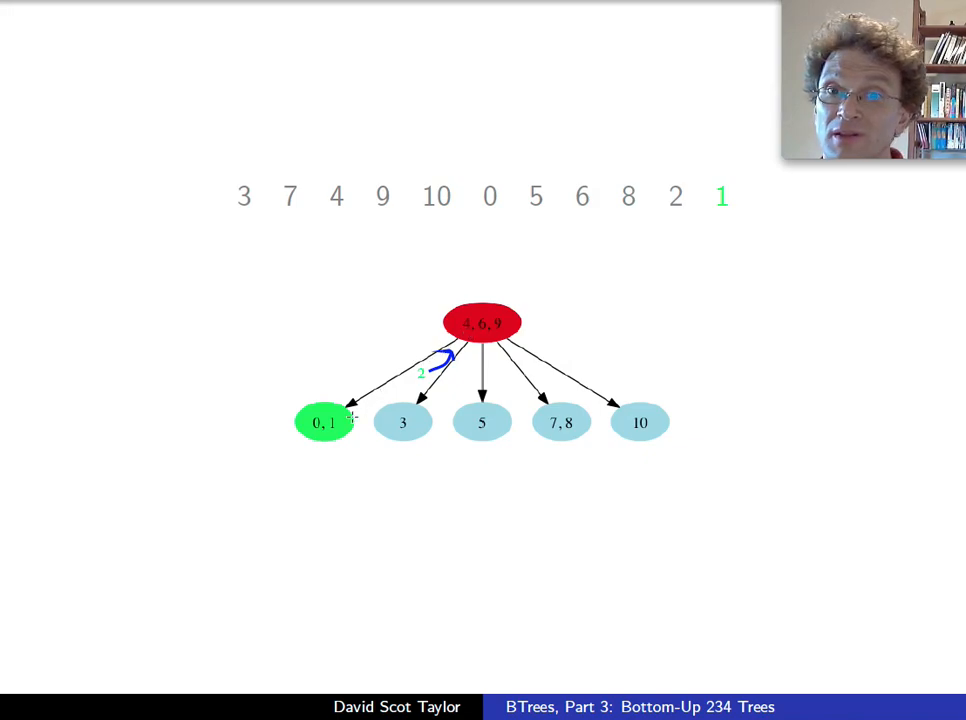
mouse_move(318, 417)
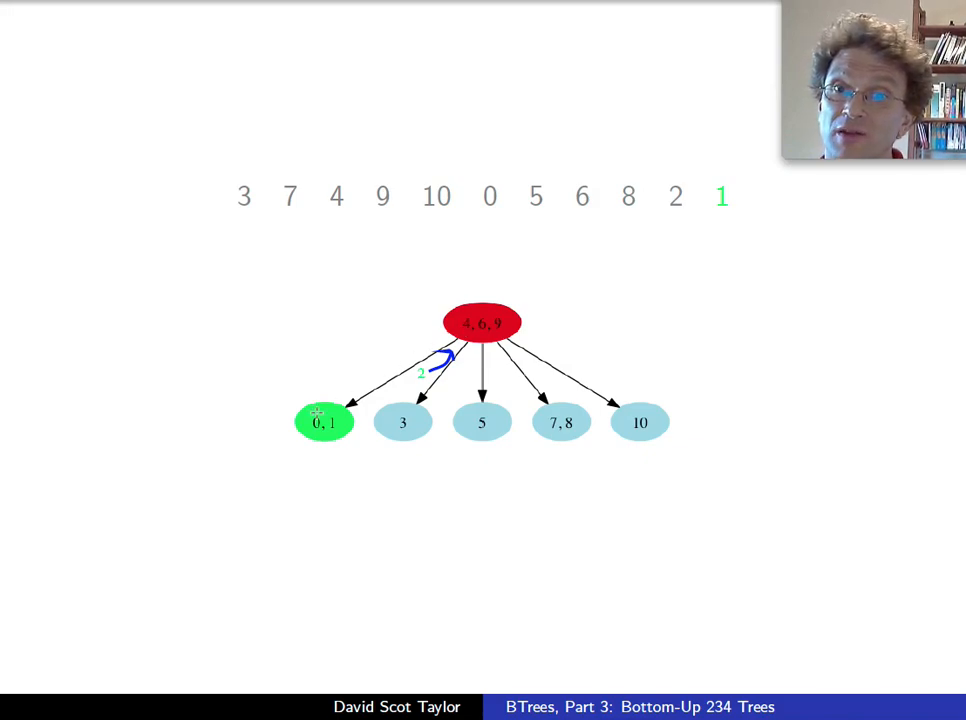
mouse_move(505, 328)
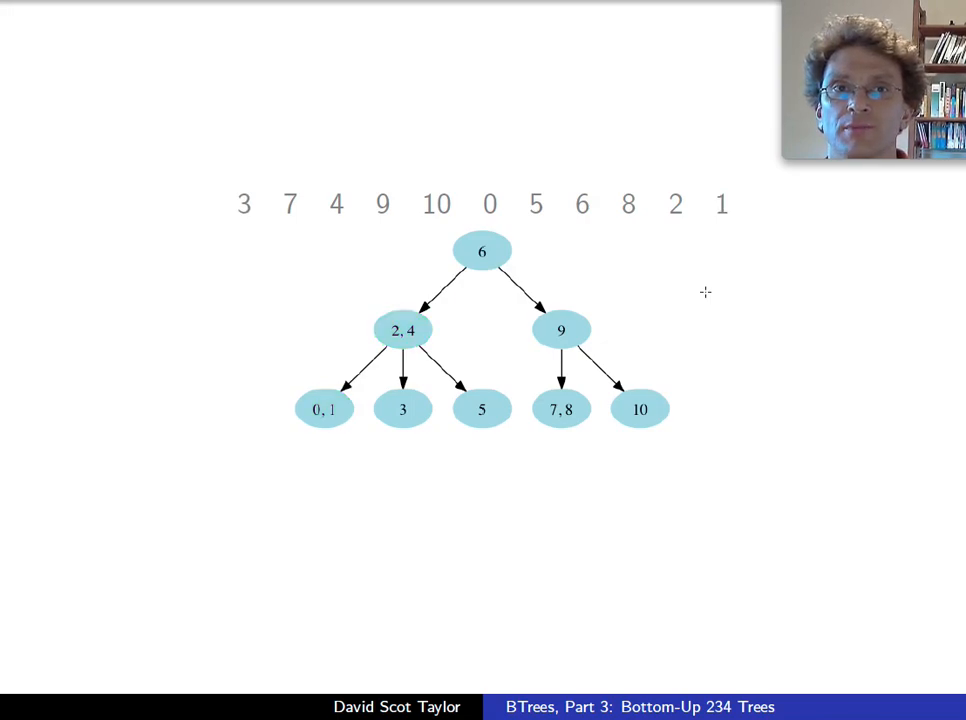
- Advance to the 'Why Do We Care?' slide citing simple balancing and Θ(lg n) worst-case performance
key("Right")
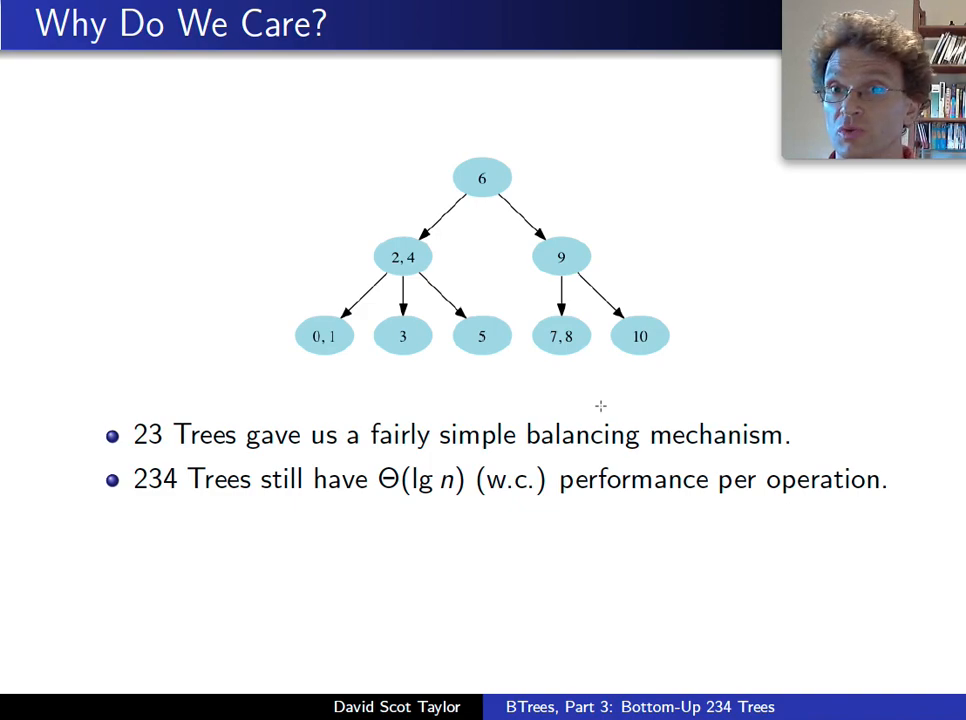
mouse_move(642, 424)
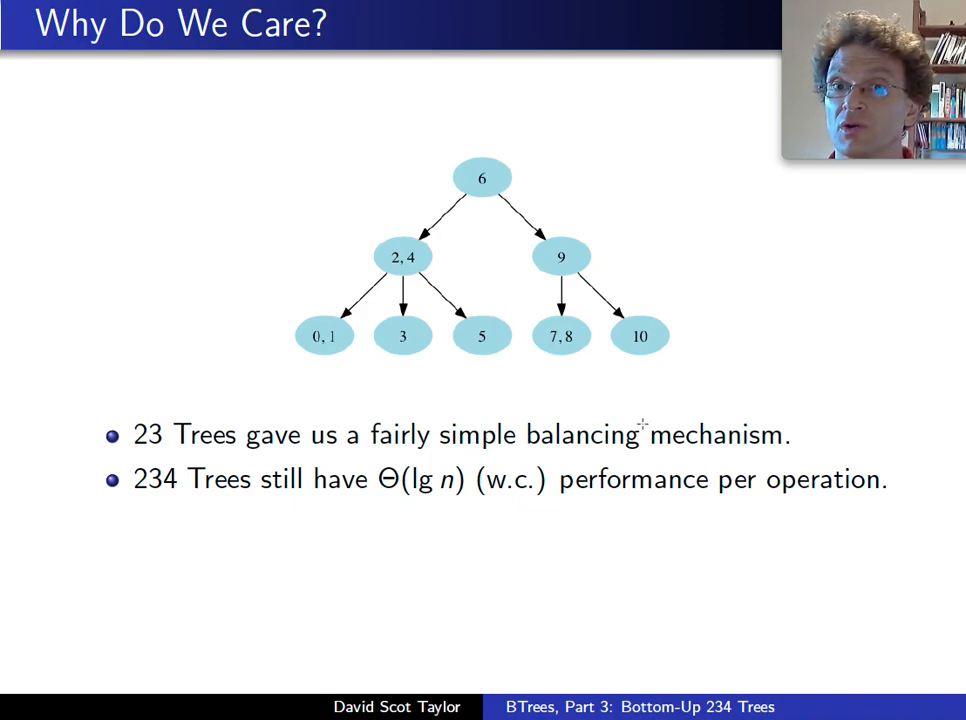